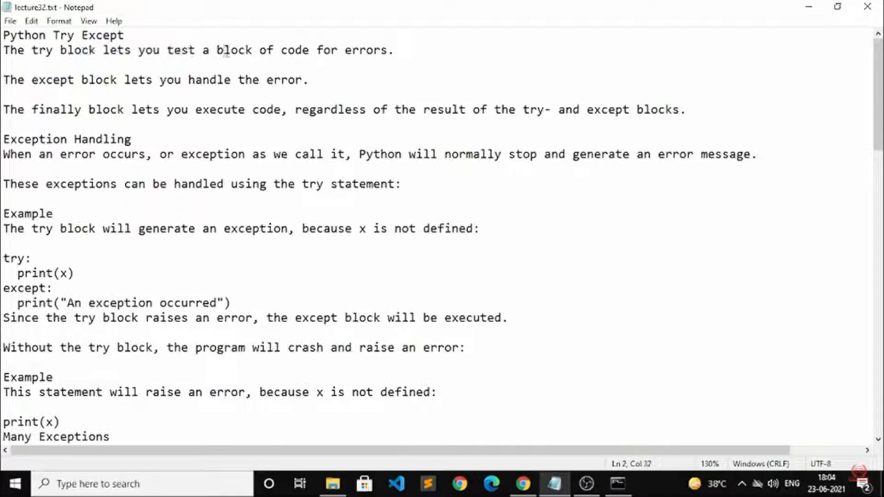
# Step: Highlight the lecture note phrases about the try, except and finally blocks
pyautogui.moveTo(223, 50); pyautogui.dragTo(395, 50)
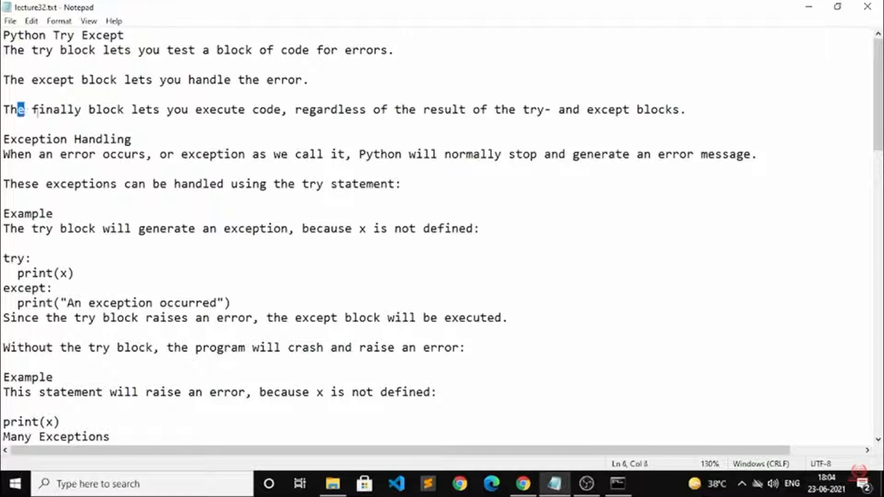
pyautogui.moveTo(22, 110); pyautogui.dragTo(110, 109)
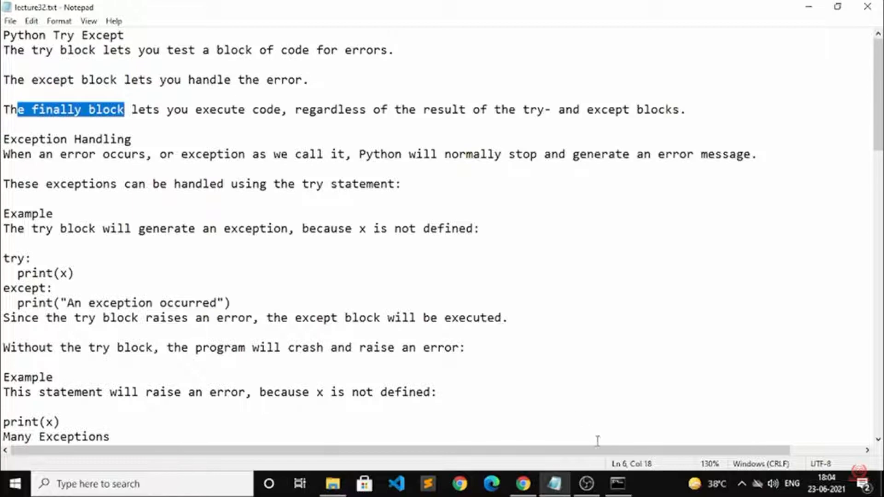
pyautogui.moveTo(523, 483)
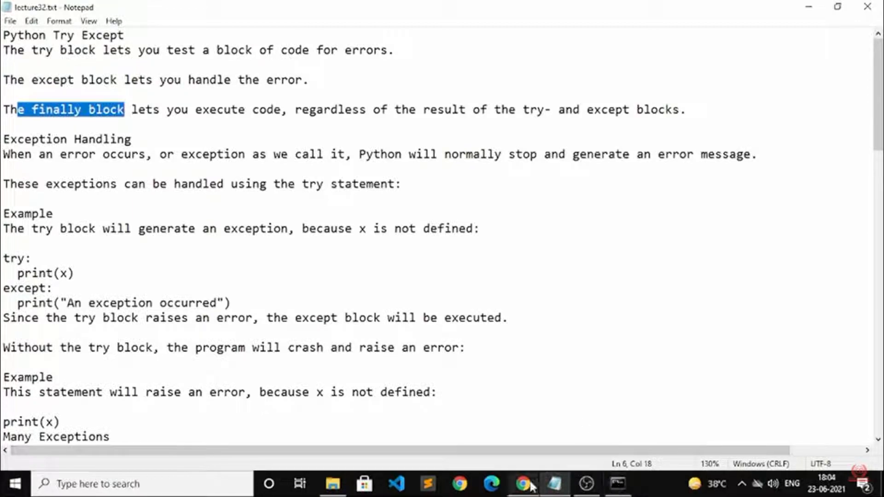
# Step: Write a try block whose body prints the undefined variable x
pyautogui.click(521, 484)
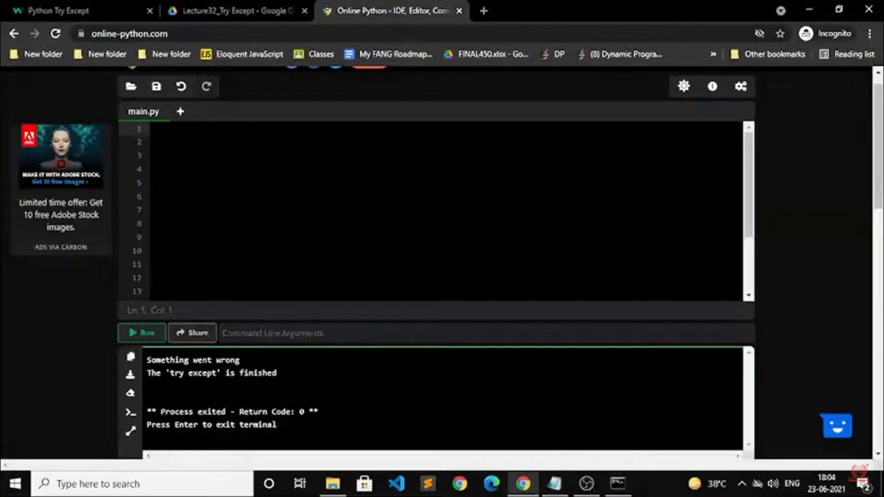
pyautogui.click(158, 155)
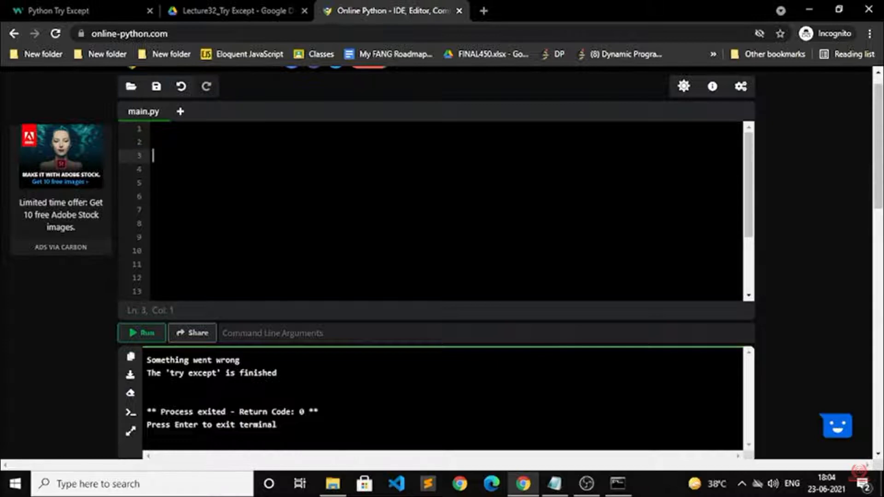
pyautogui.write('try:')
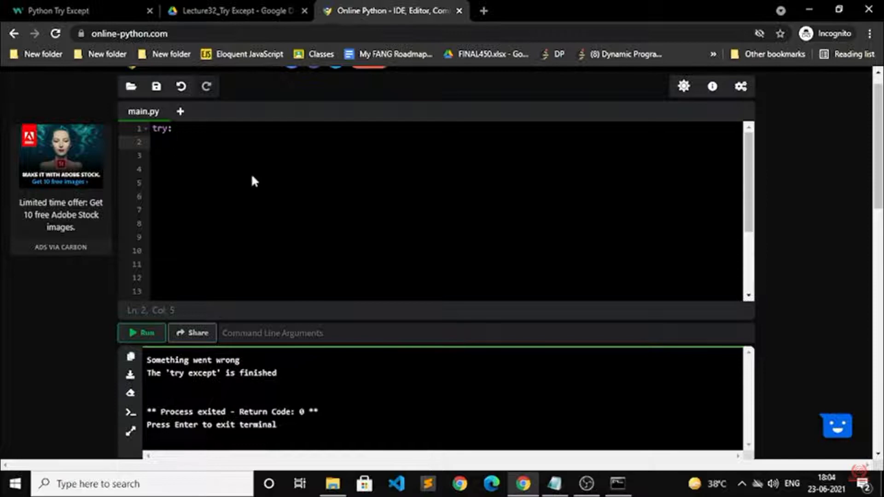
pyautogui.write('print')
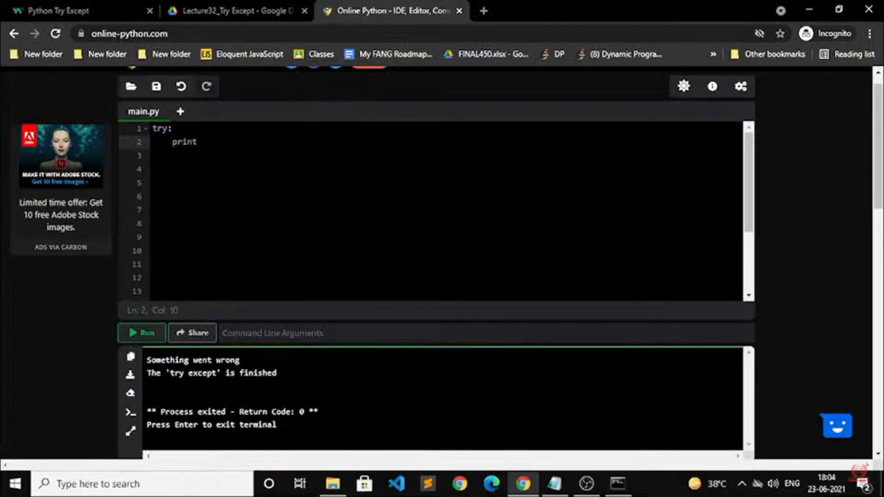
pyautogui.write('(x')
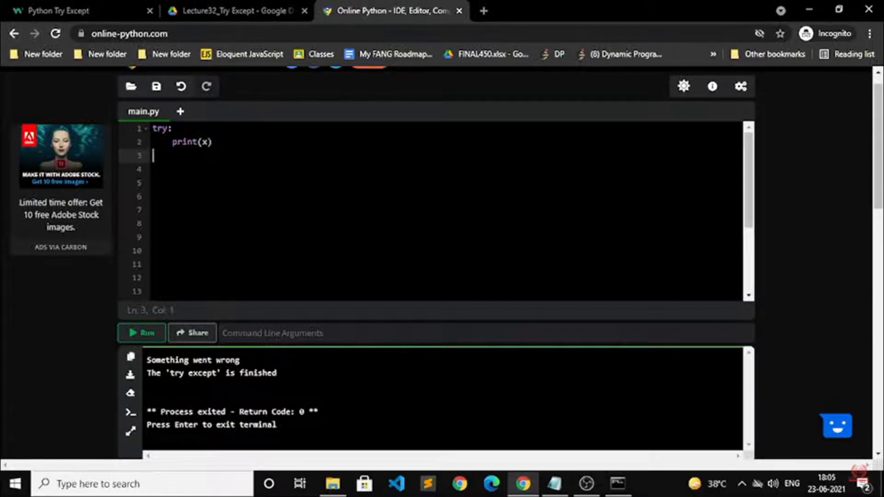
pyautogui.doubleClick(205, 141)
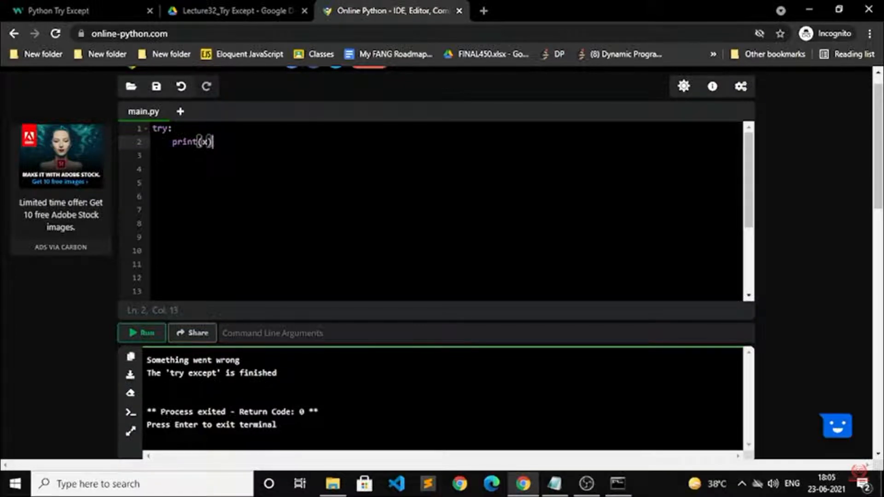
# Step: Add an except block printing "Something went wrong" and run the script to show that message
pyautogui.write('except:')
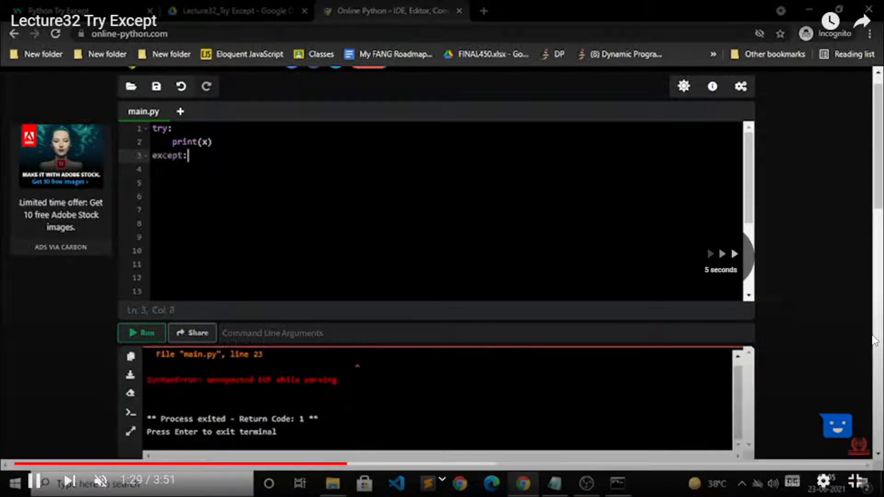
pyautogui.write('print("Something went h')
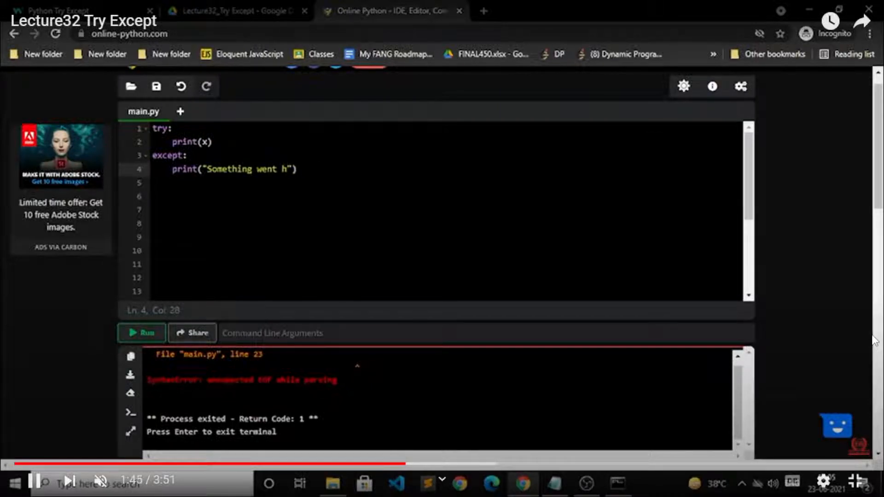
pyautogui.write('rong')
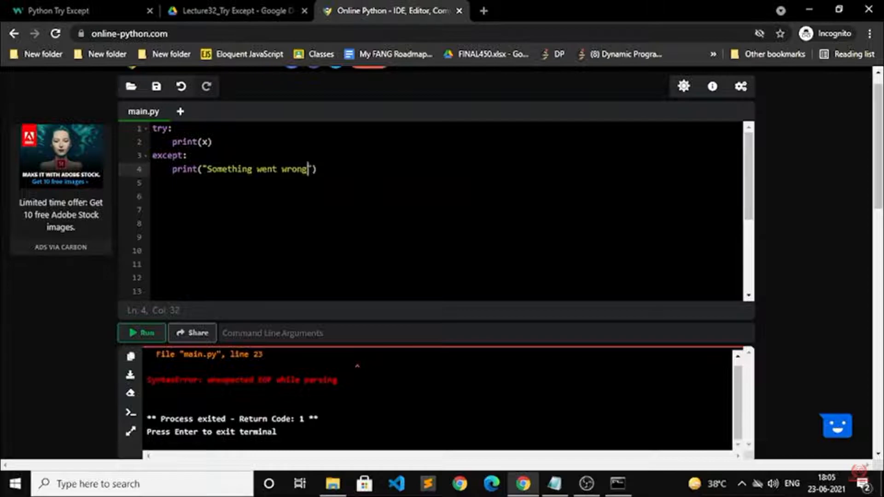
pyautogui.click(141, 332)
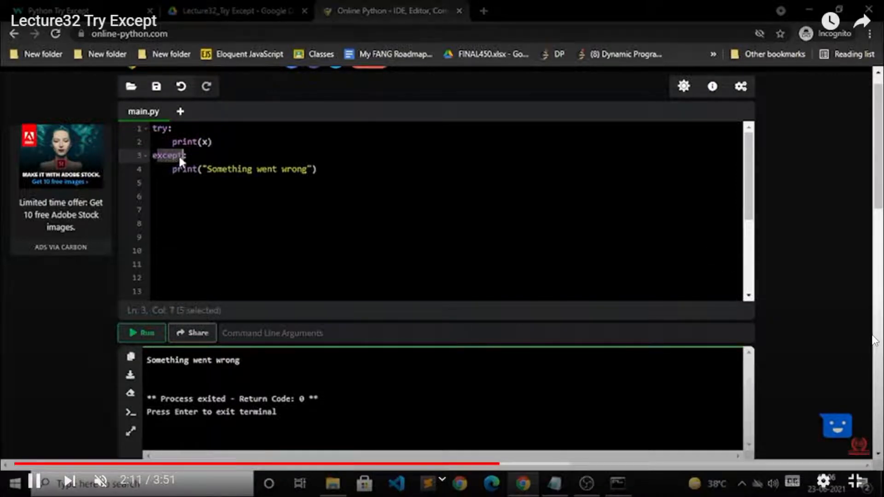
pyautogui.click(268, 169)
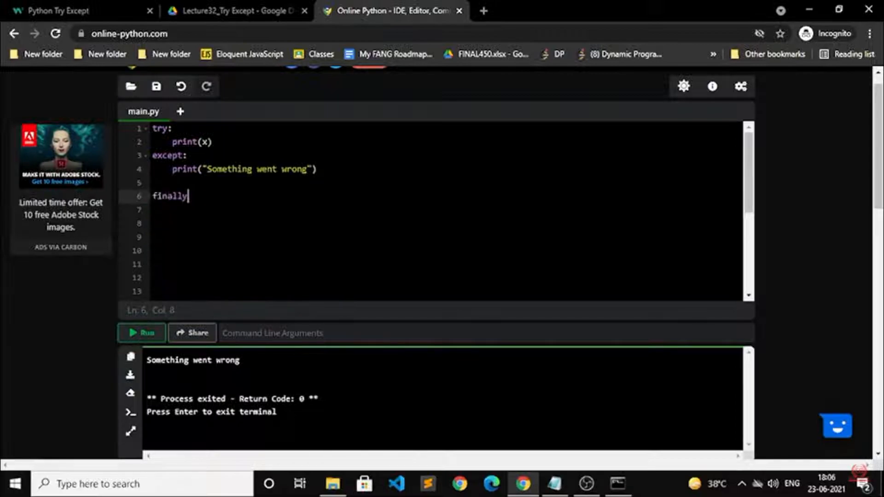
# Step: Complete the finally block so it prints "Code successfully executed"
pyautogui.write(':')
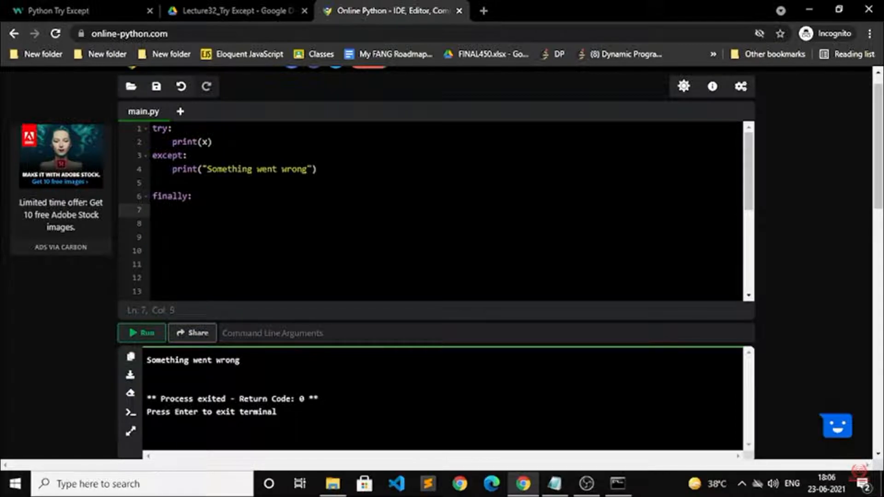
pyautogui.write('print("Code successfully')
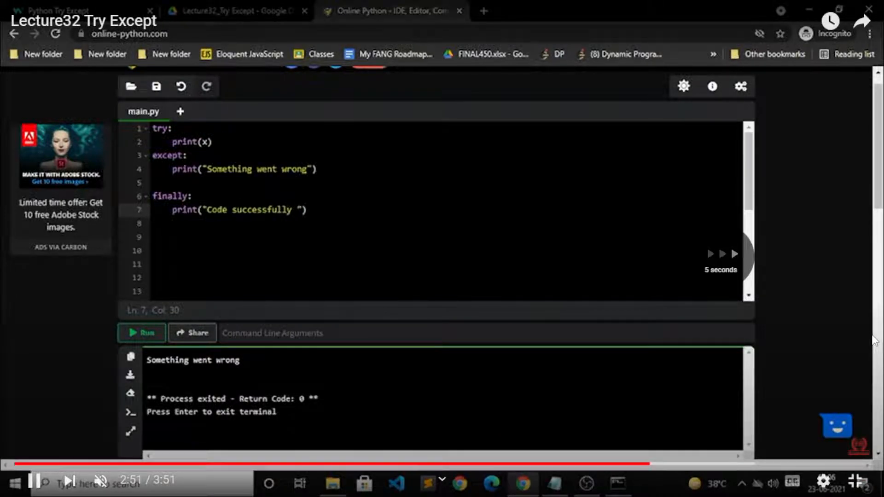
pyautogui.write('executed')
pyautogui.click(446, 141)
pyautogui.write('"')
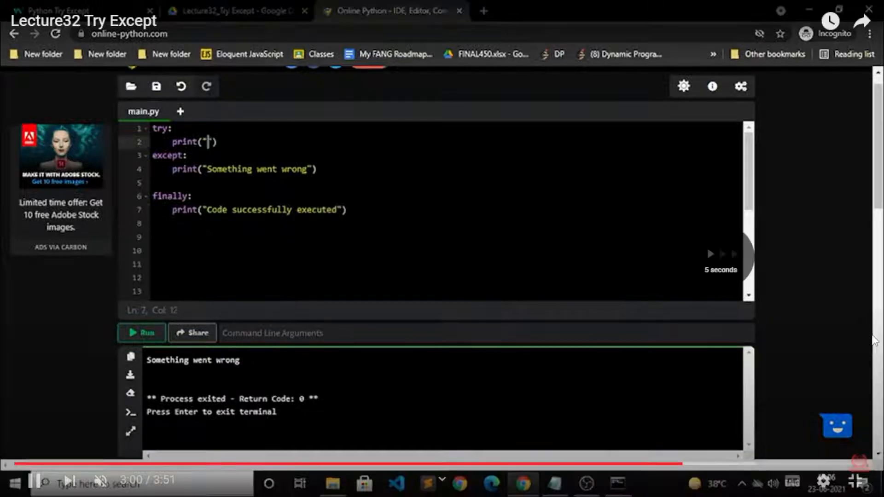
# Step: Run with print("Hello"), then with print(x), showing "Something went wrong" then "Code successfully executed"
pyautogui.write('Hello')
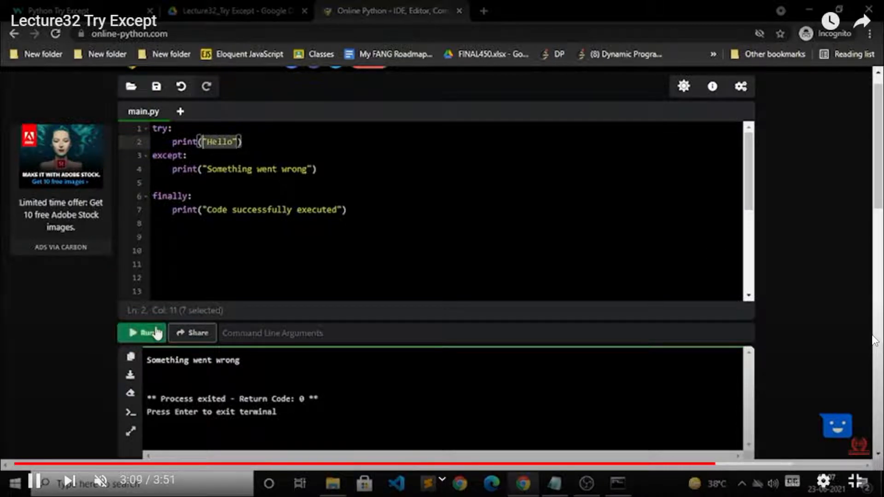
pyautogui.click(142, 332)
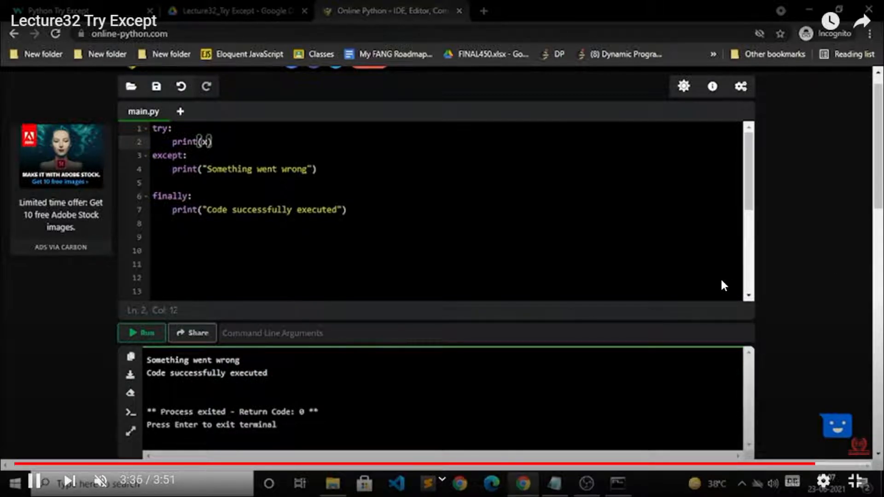
pyautogui.click(179, 195)
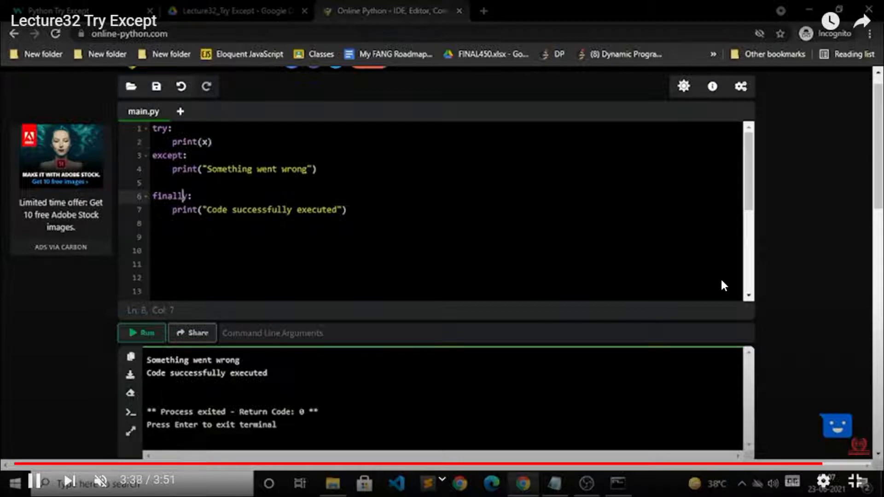